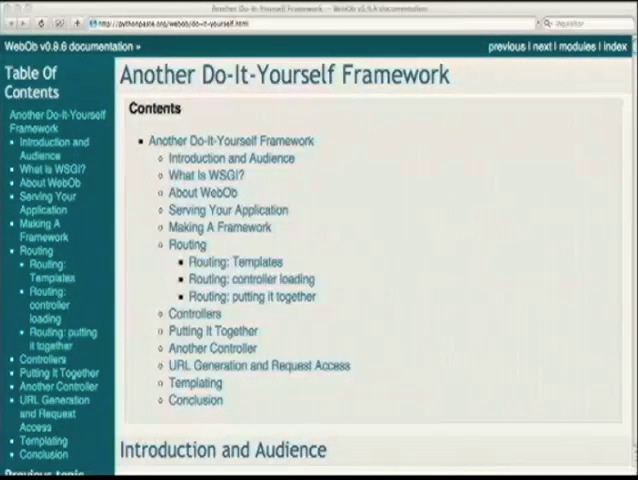
pyautogui.moveTo(303, 143)
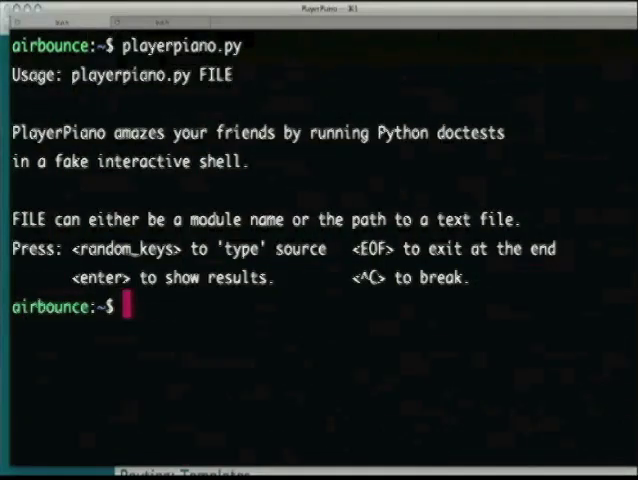
# Step: Replay the 'Hello World!' WSGI application definition, then 'from webob import Request'
pyautogui.press('enter')
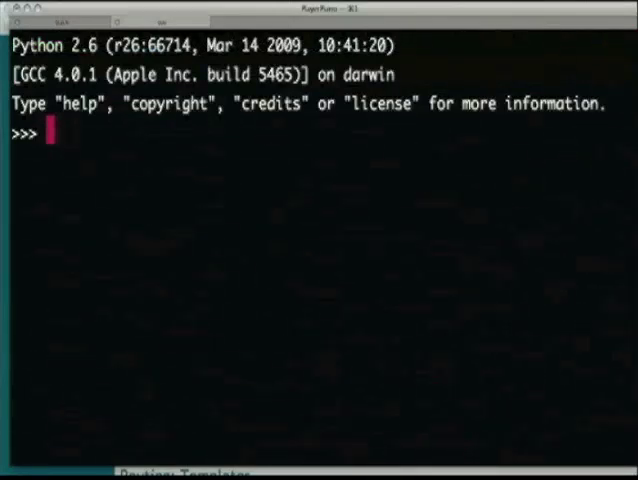
pyautogui.write('def application(envi')
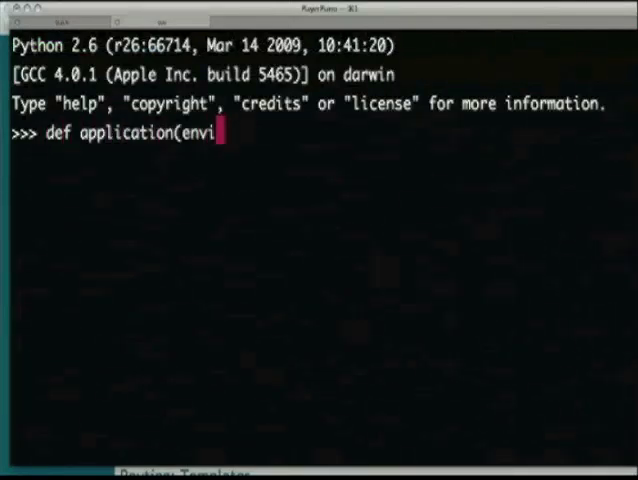
pyautogui.write('ron, start_response):')
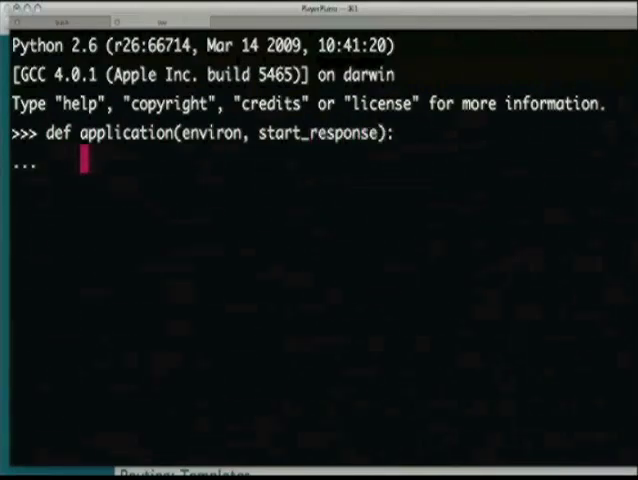
pyautogui.write("start_response('200 OK', [('Content-Type', 'text/html")
pyautogui.write('ret')
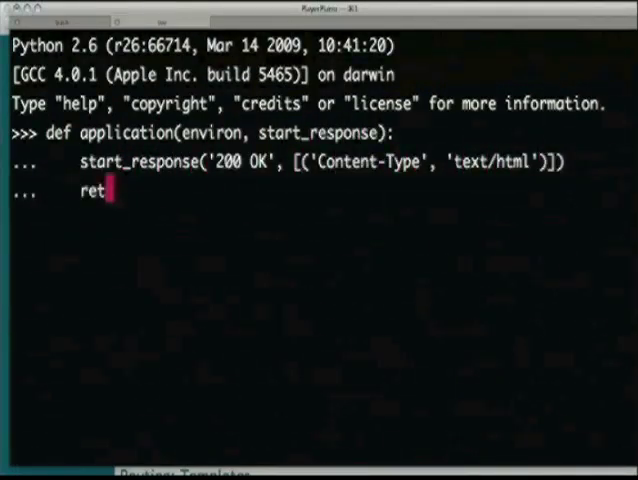
pyautogui.write("urn ['Hello World!']")
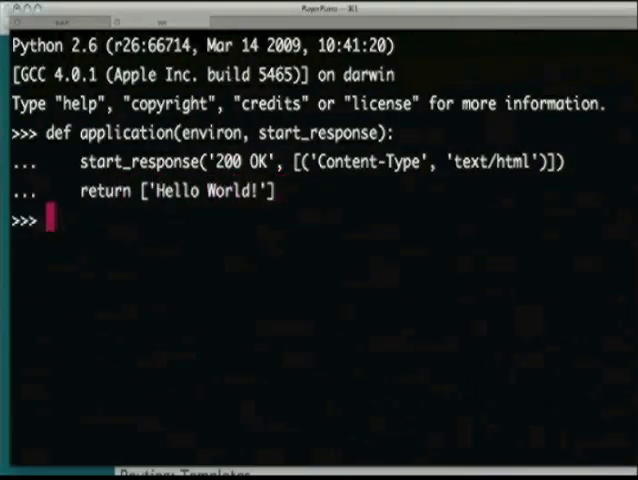
pyautogui.write('from webob import Request')
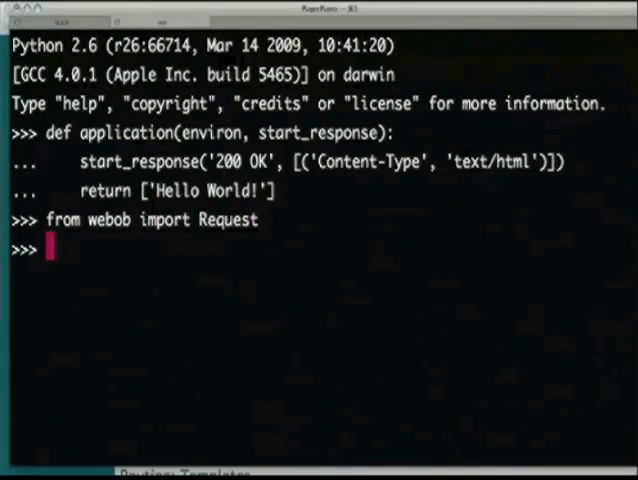
pyautogui.write("req = Request.blank('http://localho")
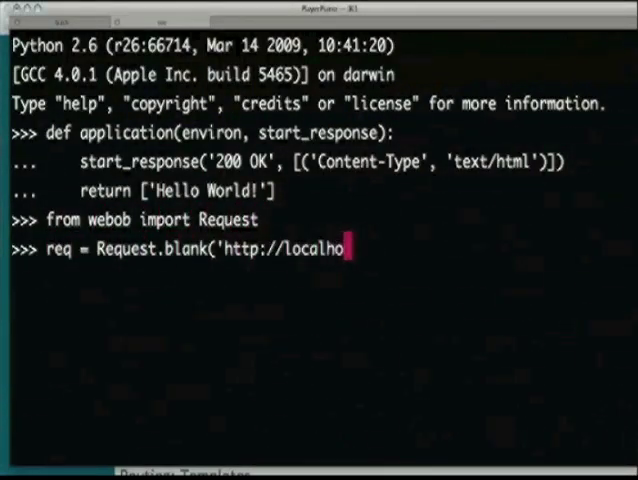
pyautogui.write("st/test')")
pyautogui.write('resp = req.get_response(application')
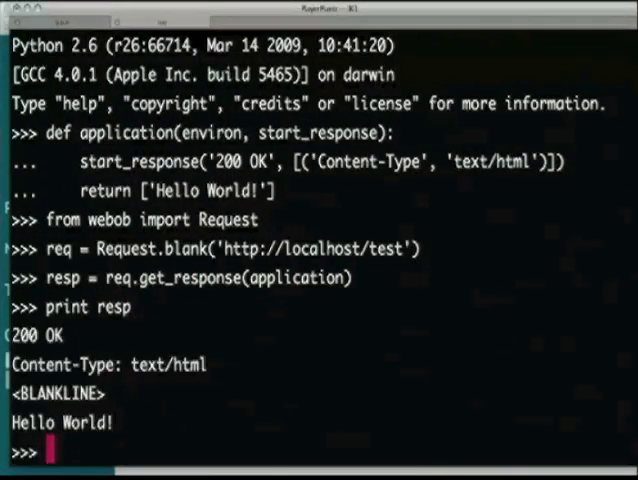
pyautogui.write("req = Request.blank('h")
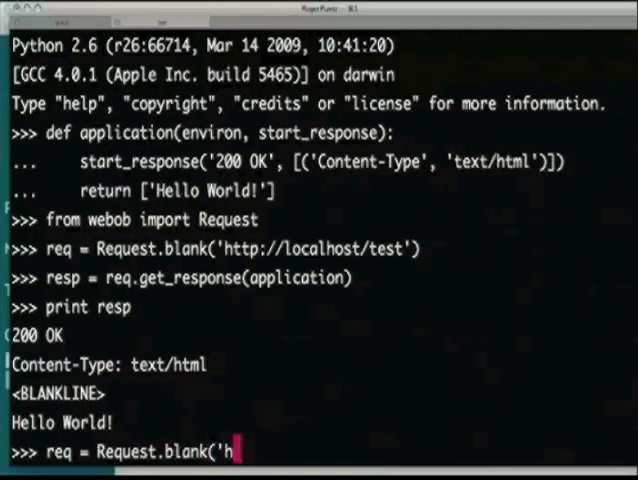
# Step: Finish the localhost/test request, inspect req.environ['HTTP_HOST'], and scroll the tutorial's router explanation
pyautogui.write('ttp://localhos')
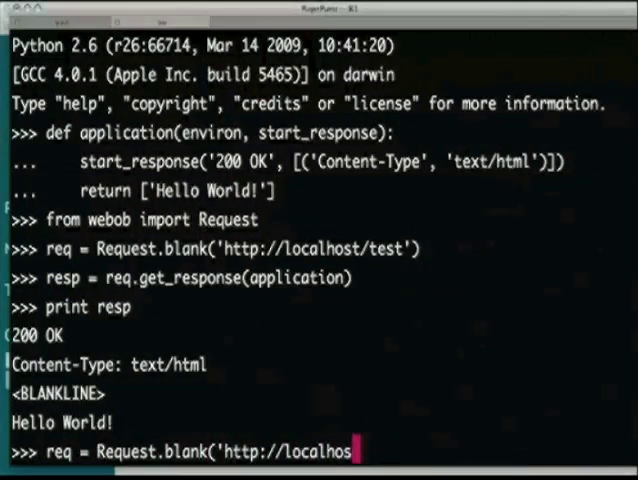
pyautogui.write("t/test')")
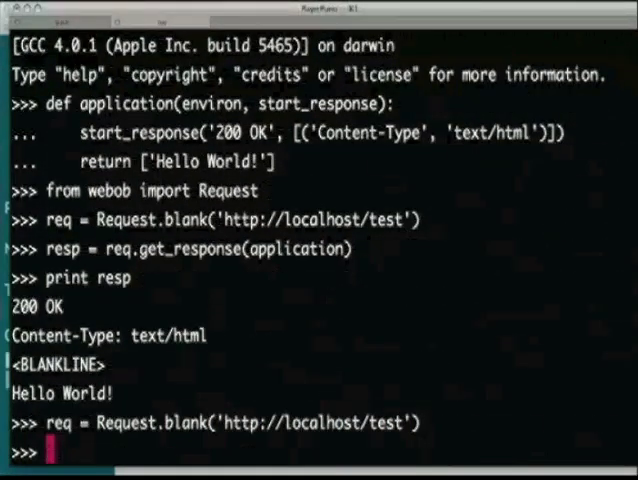
pyautogui.write('req.e')
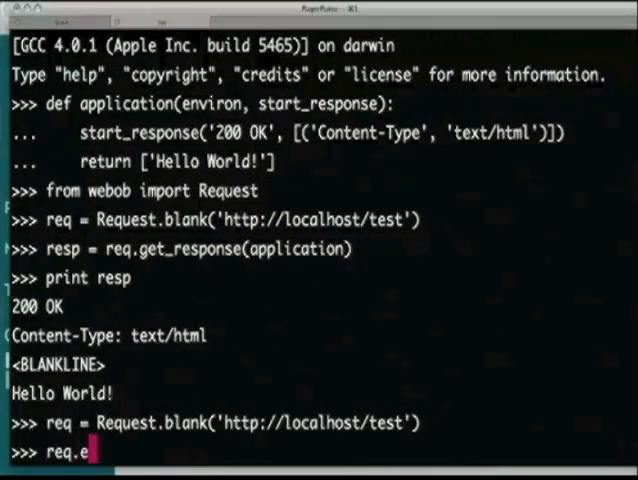
pyautogui.write("nviron['H")
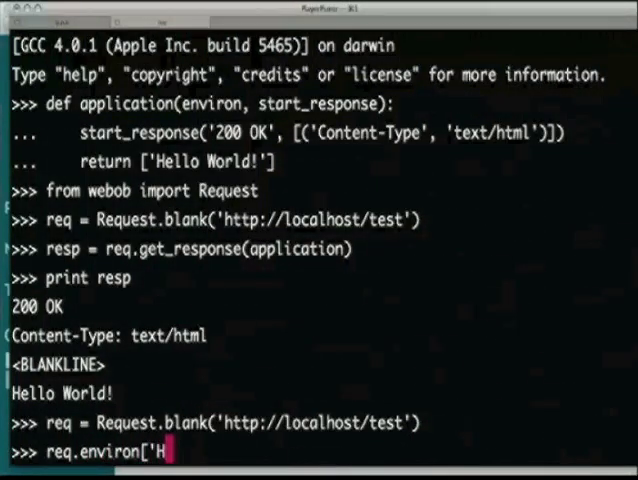
pyautogui.write("TP_HOST']")
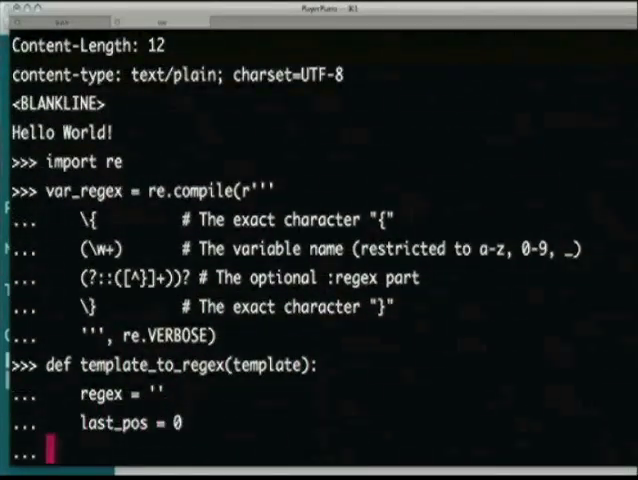
pyautogui.moveTo(297, 105)
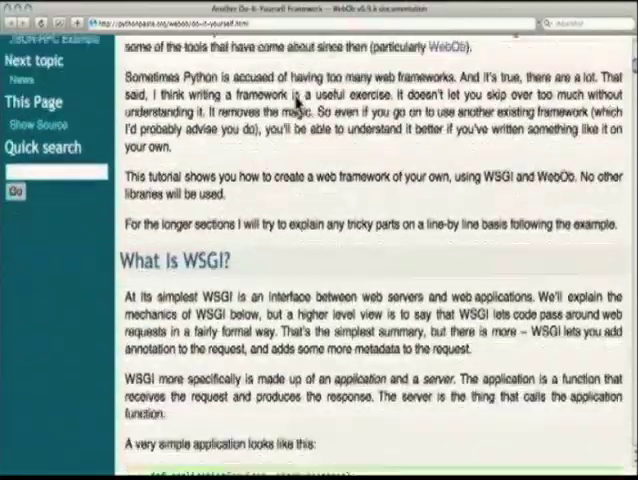
pyautogui.scroll(-3)
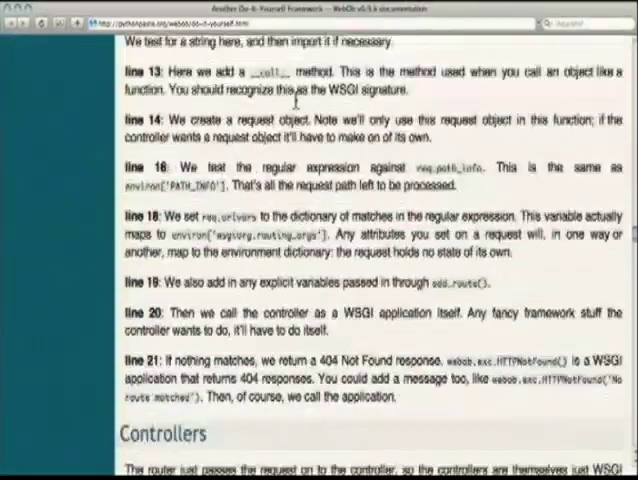